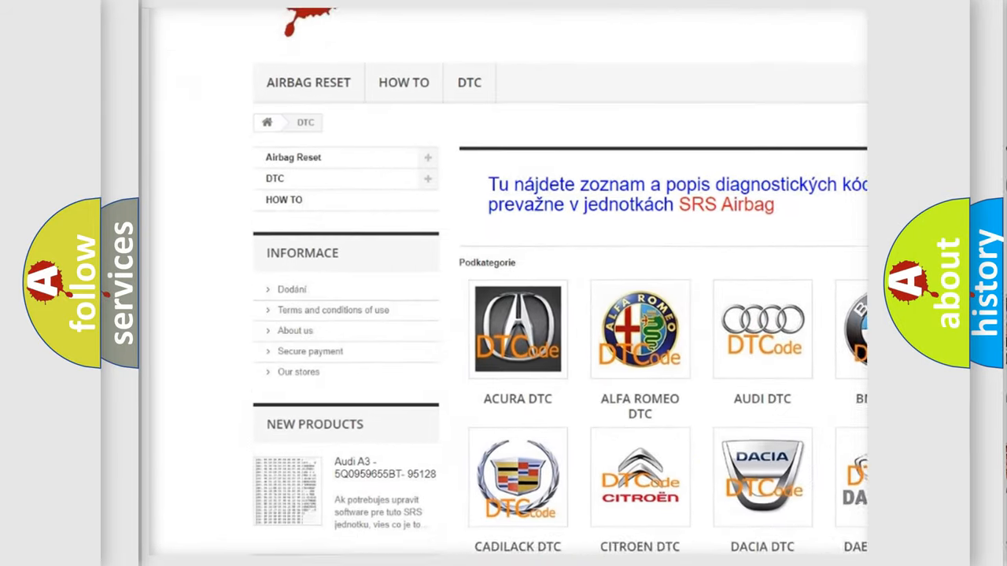
scroll(down, 3)
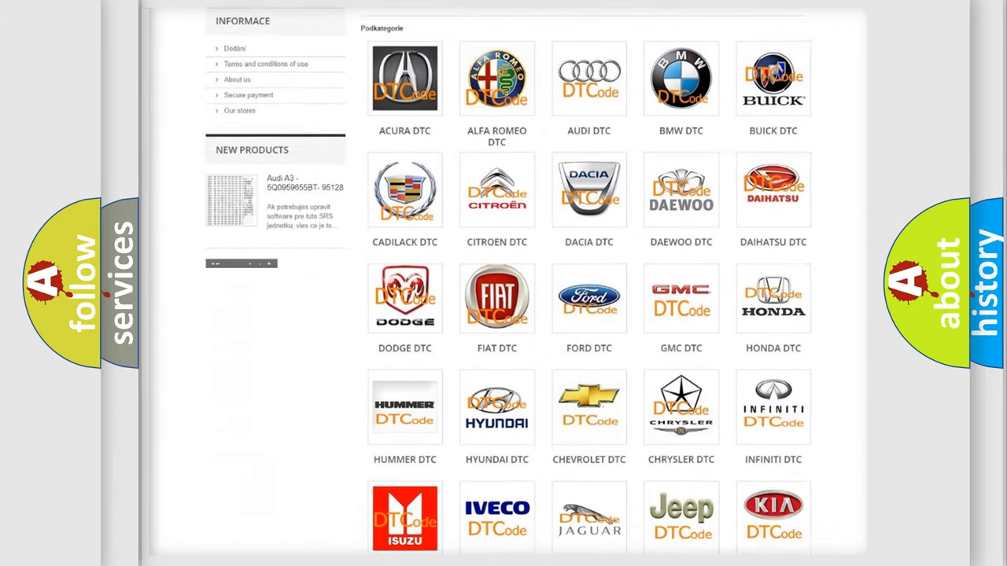
scroll(down, 3)
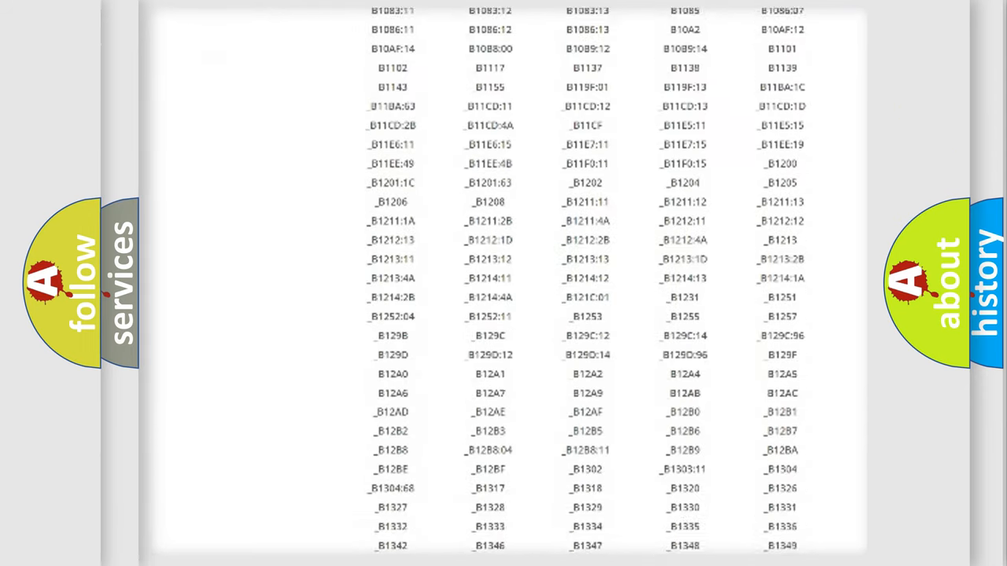
scroll(down, 3)
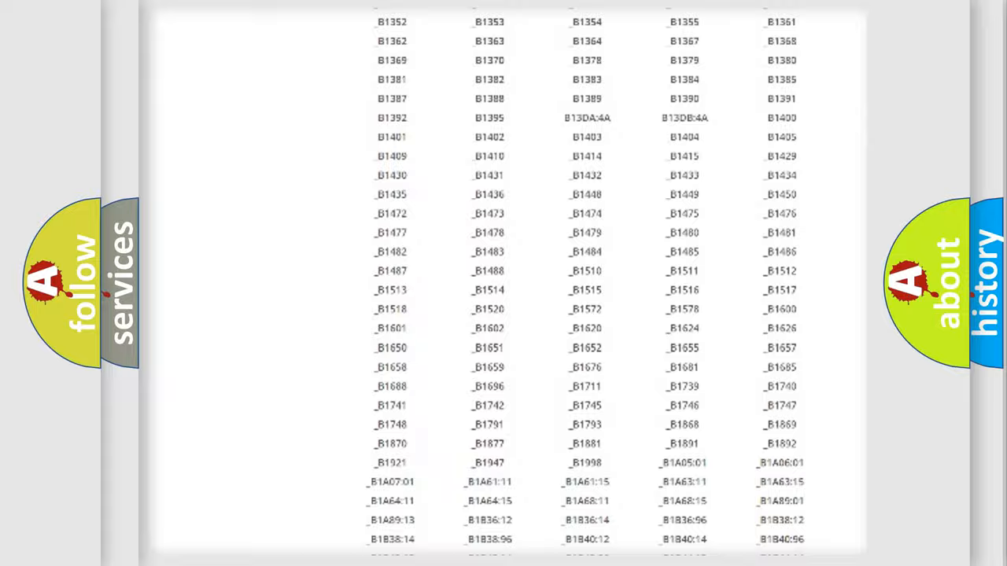
scroll(up, 3)
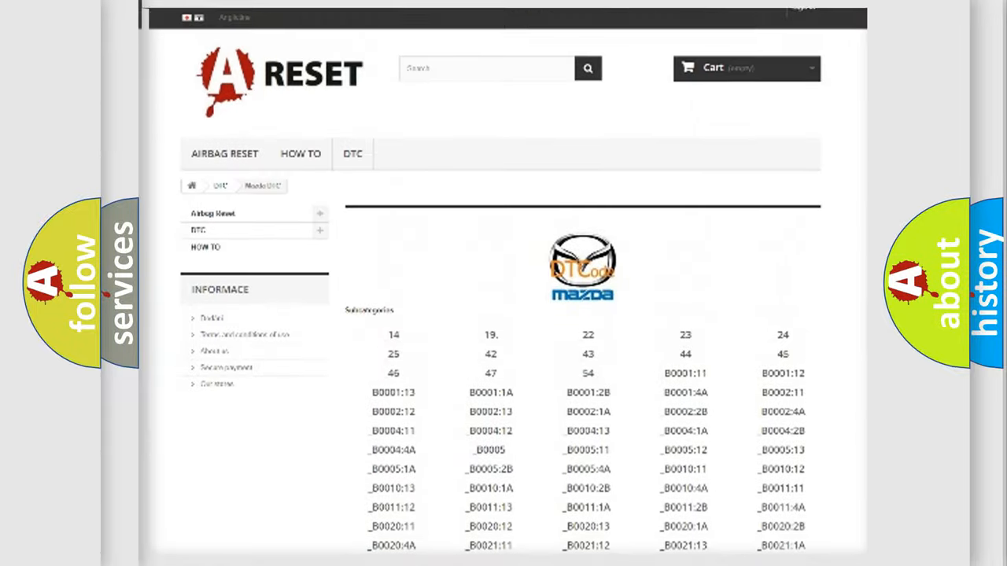